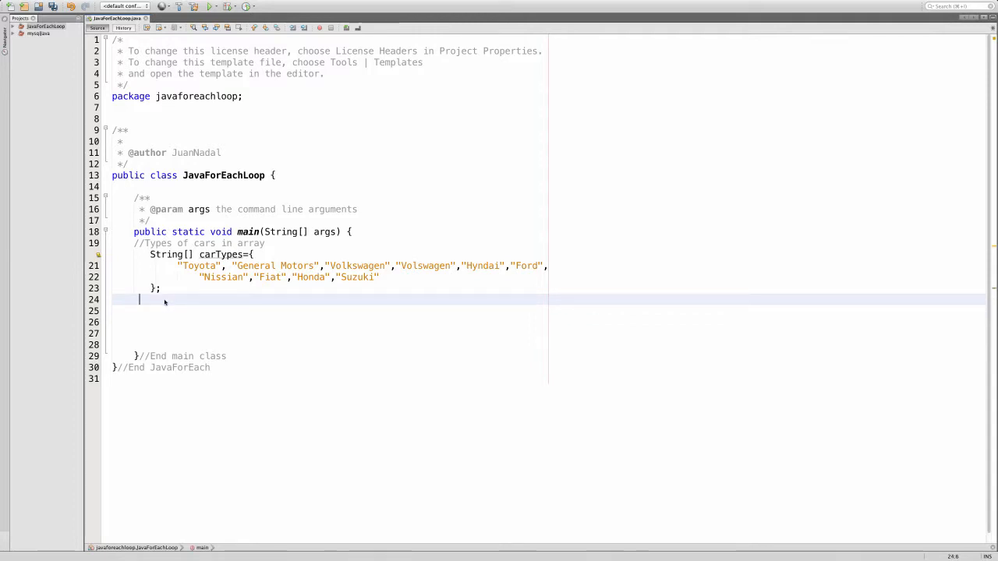
{"action": "type", "text": "for"}
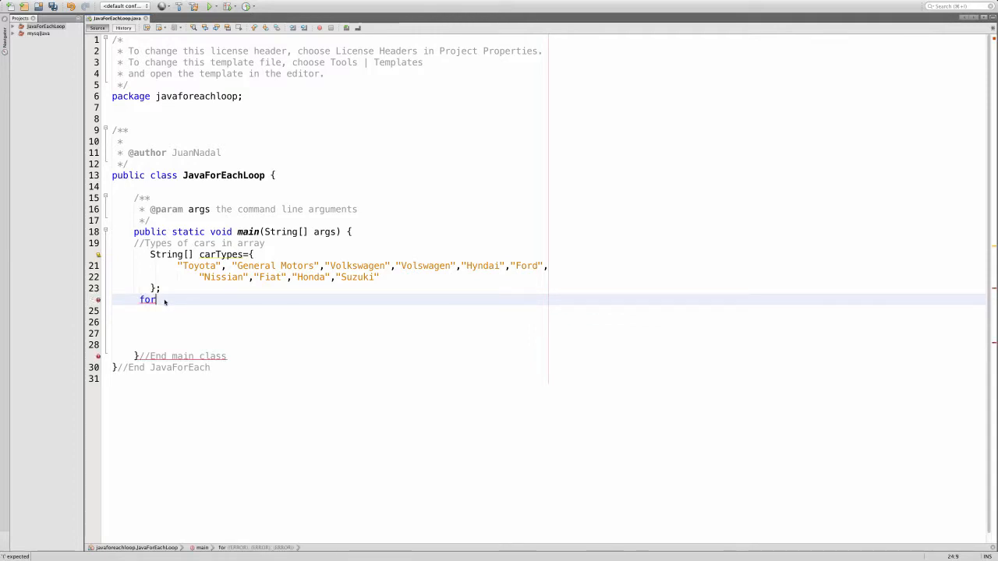
{"action": "type", "text": "()"}
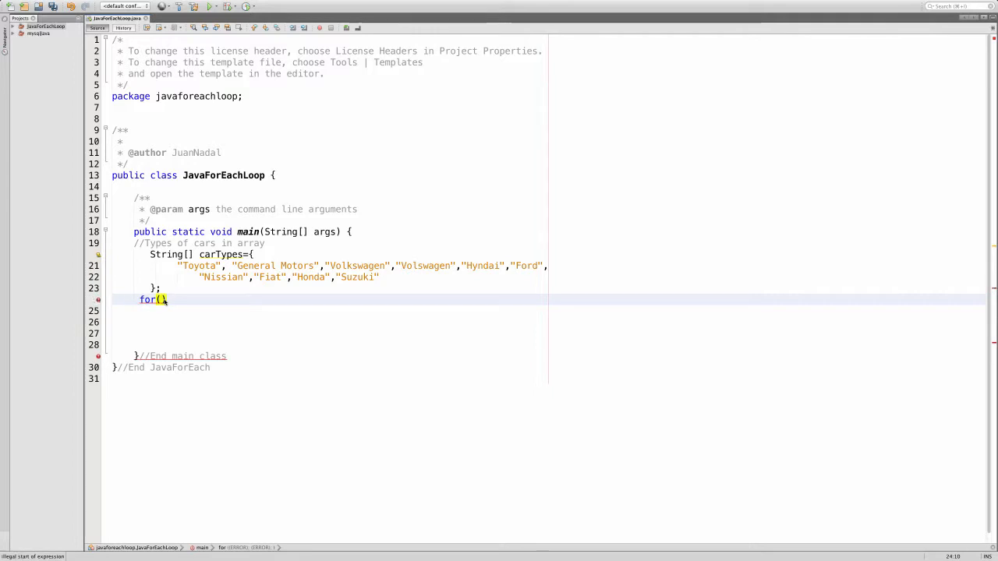
{"action": "type", "text": "String"}
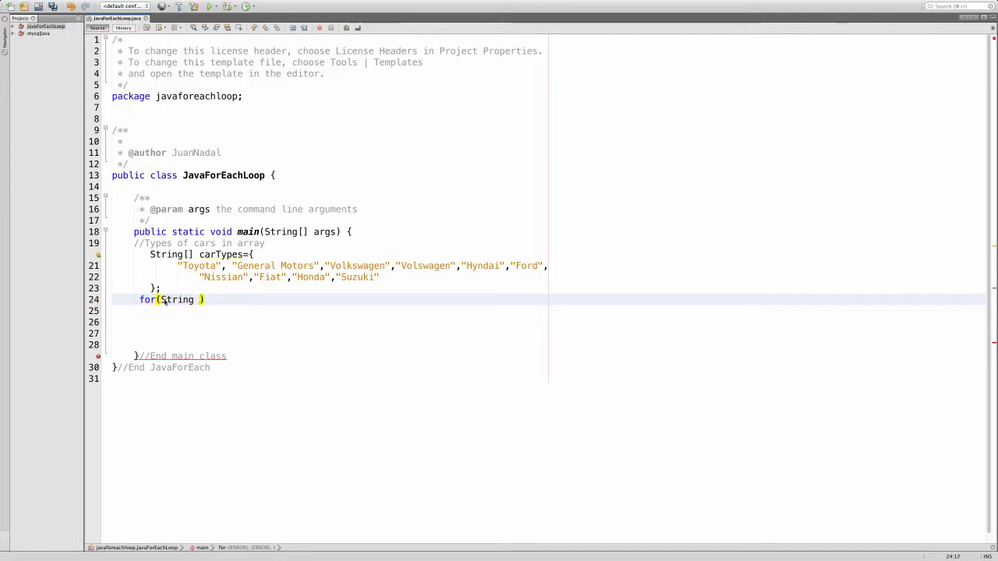
{"action": "type", "text": "carType"}
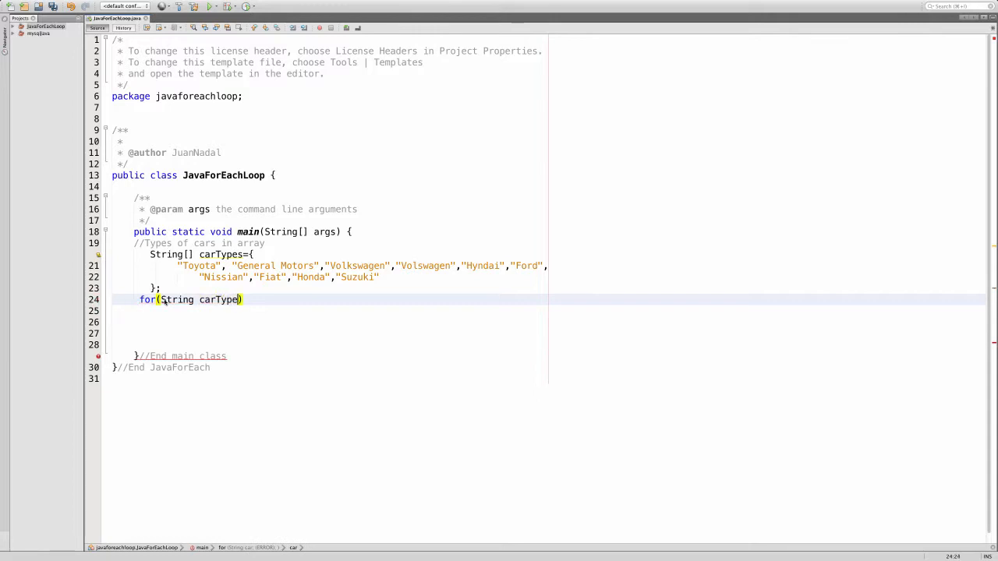
{"action": "type", "text": ":"}
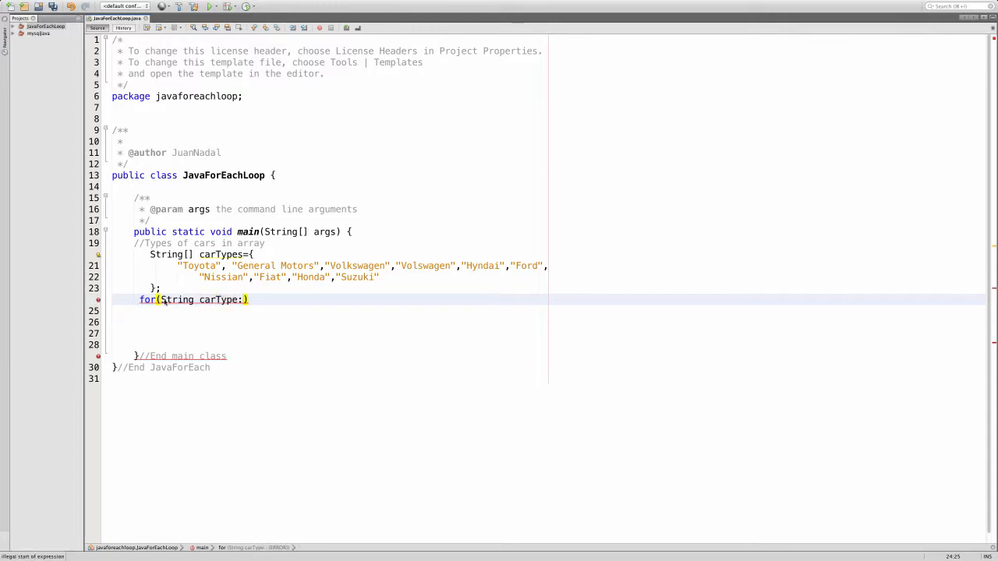
{"action": "type", "text": "carTypes"}
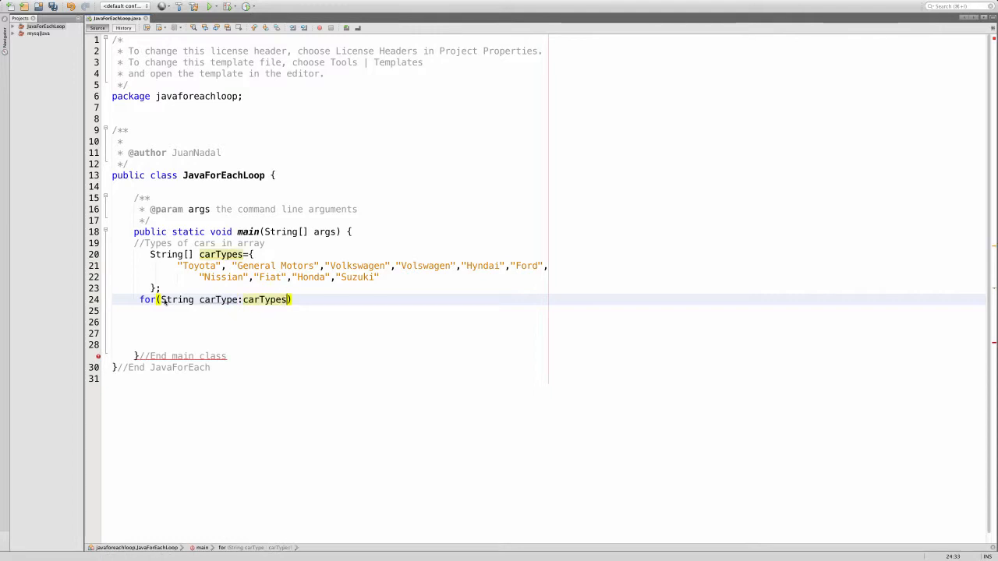
{"action": "type", "text": "{"}
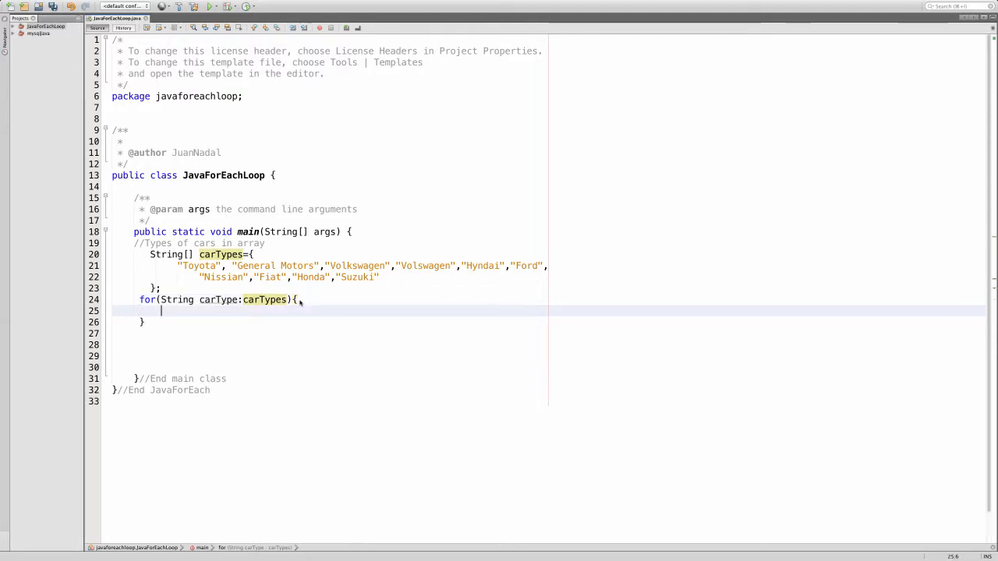
{"action": "type", "text": "System"}
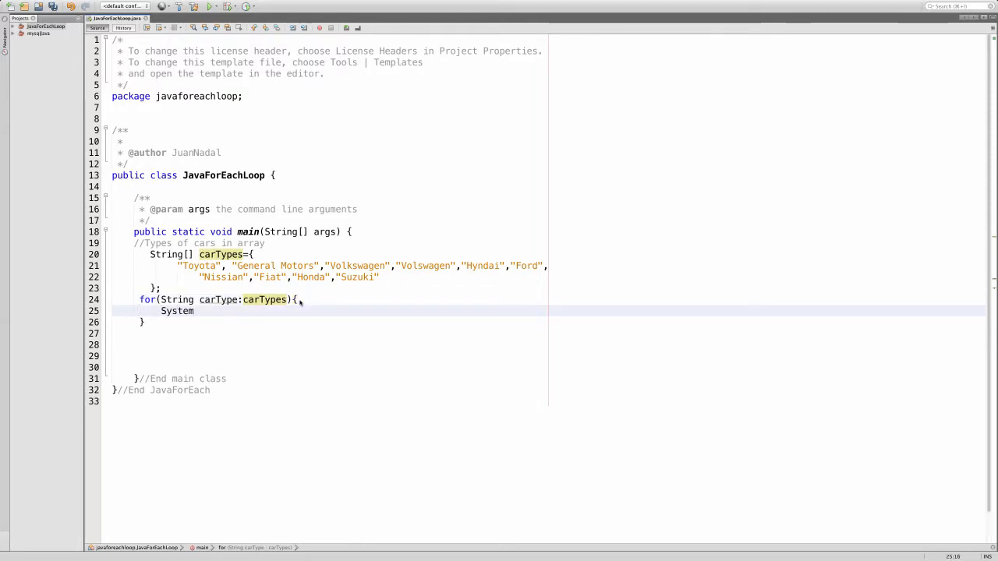
{"action": "type", "text": ".out"}
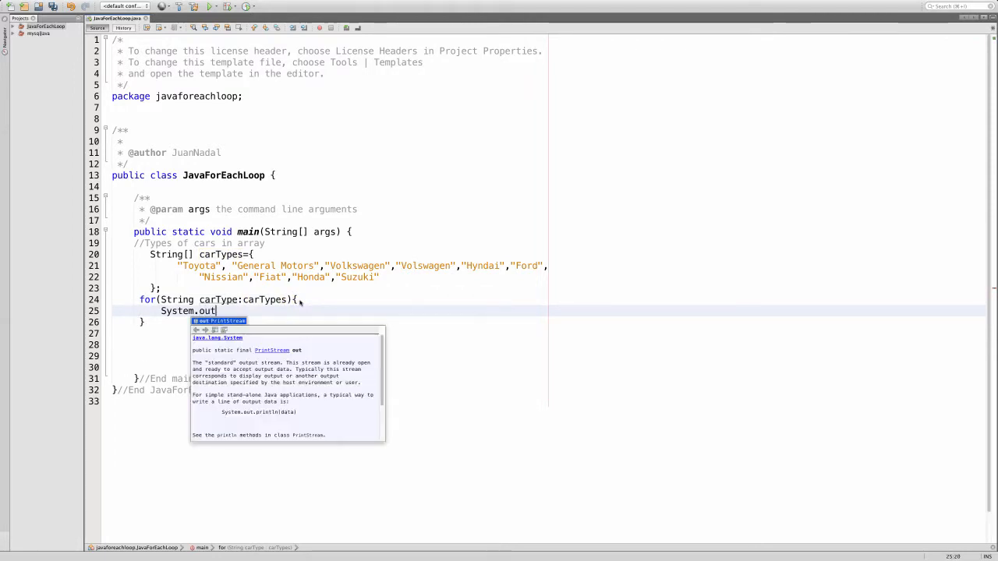
{"action": "type", "text": ".p"}
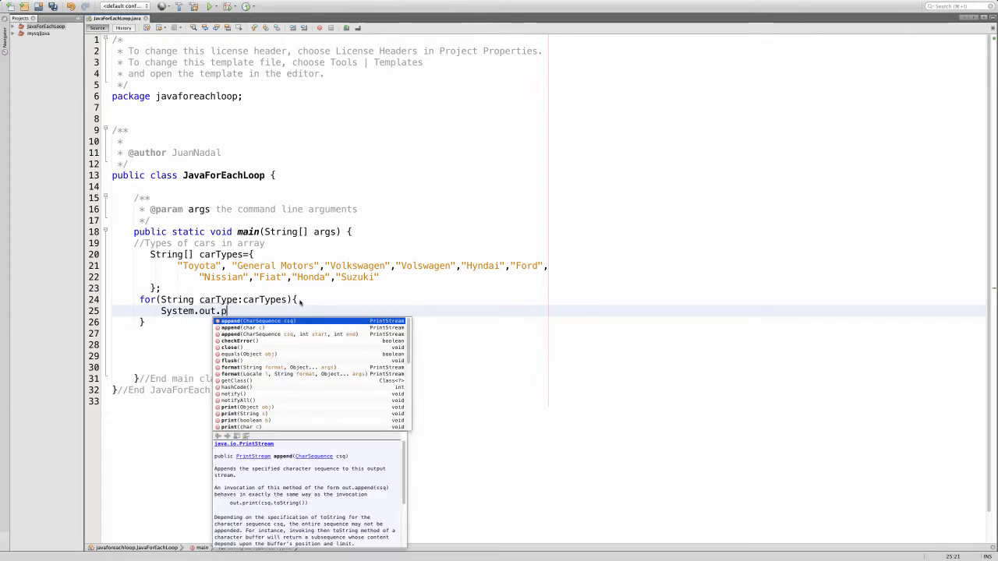
{"action": "type", "text": "rint"}
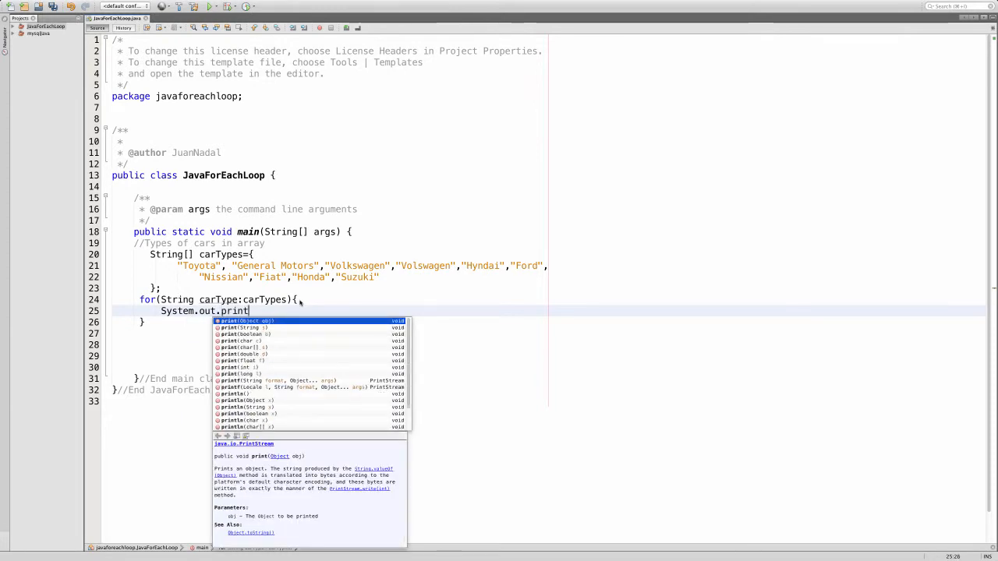
{"action": "type", "text": "ln"}
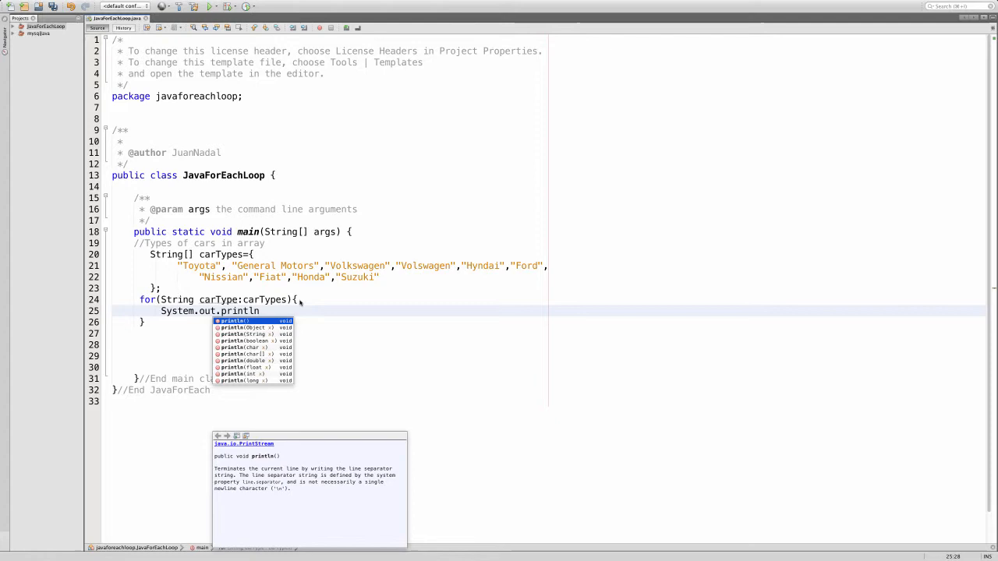
{"action": "type", "text": "(car)"}
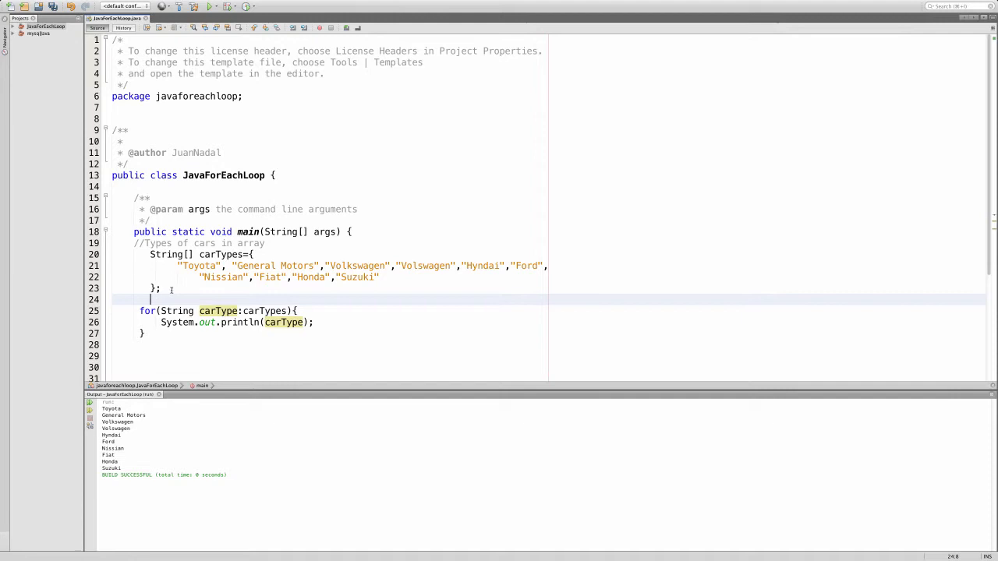
{"action": "type", "text": "A"}
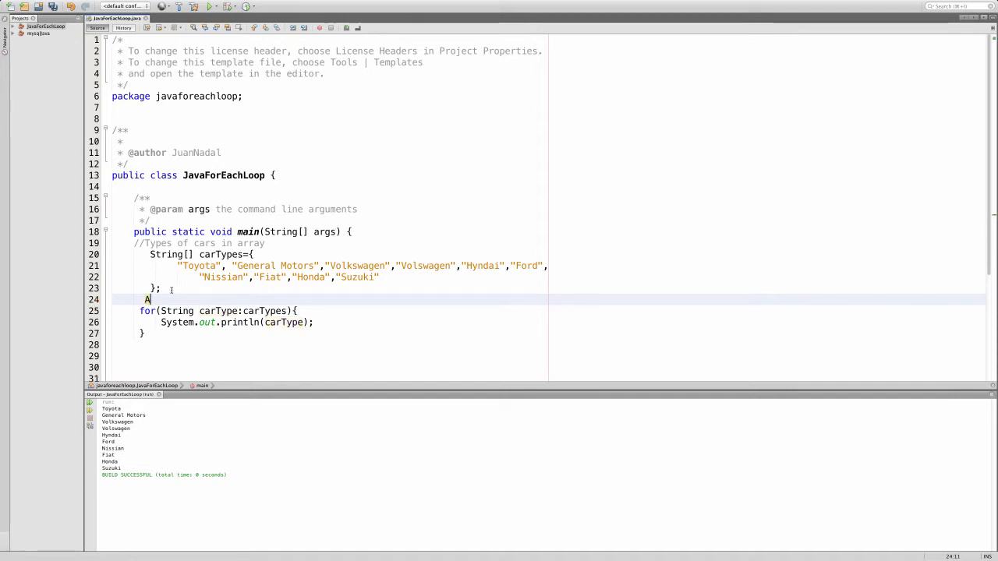
{"action": "type", "text": "rrays.sort(c);"}
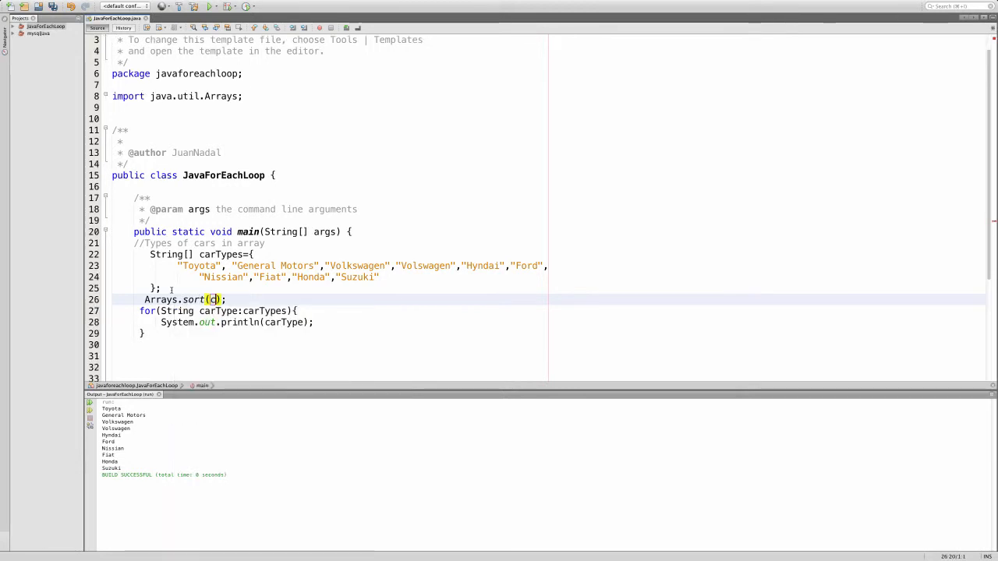
{"action": "type", "text": "arTyp"}
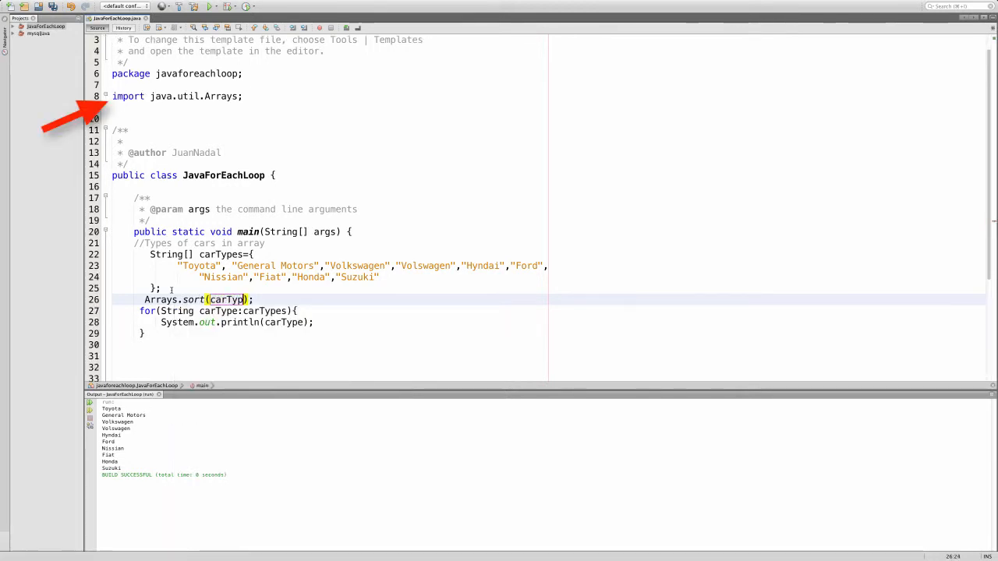